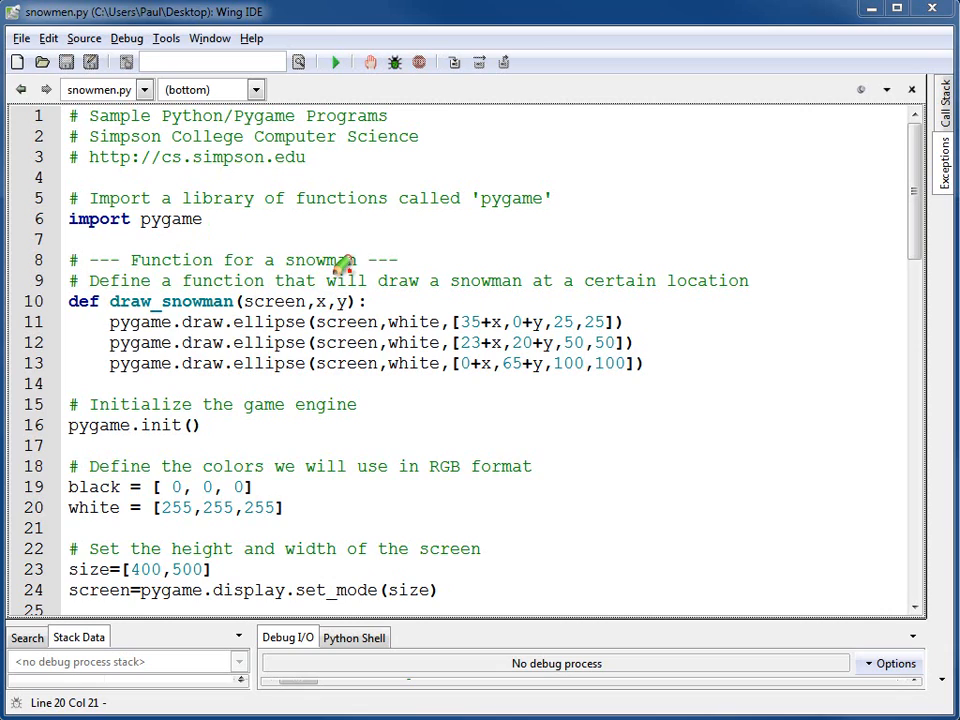
{"action": "mouse_move", "coordinate": [344, 278]}
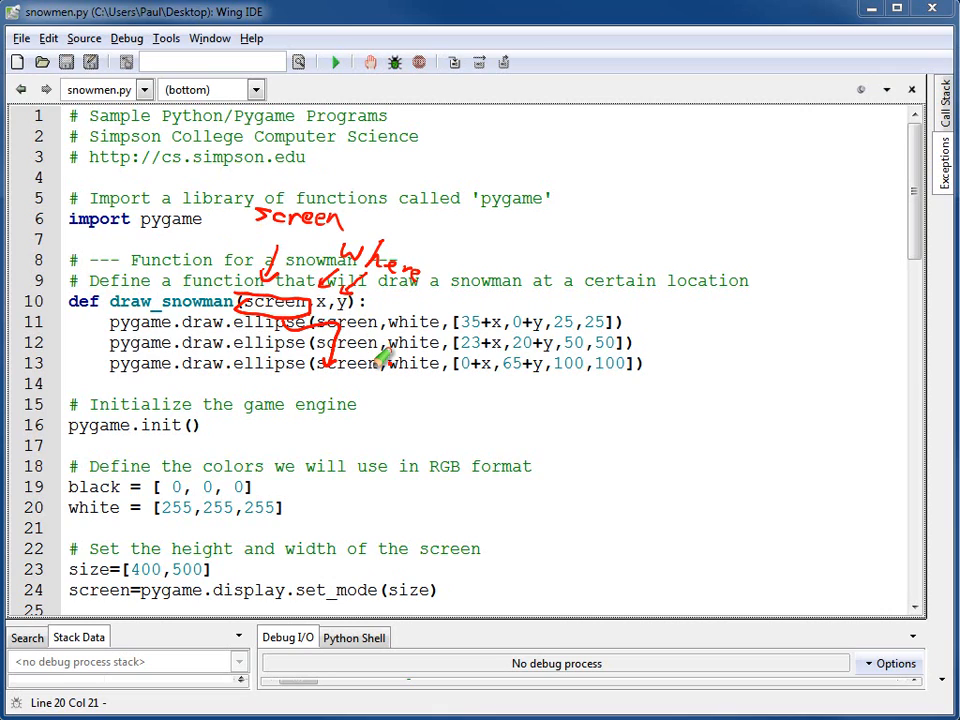
{"action": "mouse_move", "coordinate": [230, 296]}
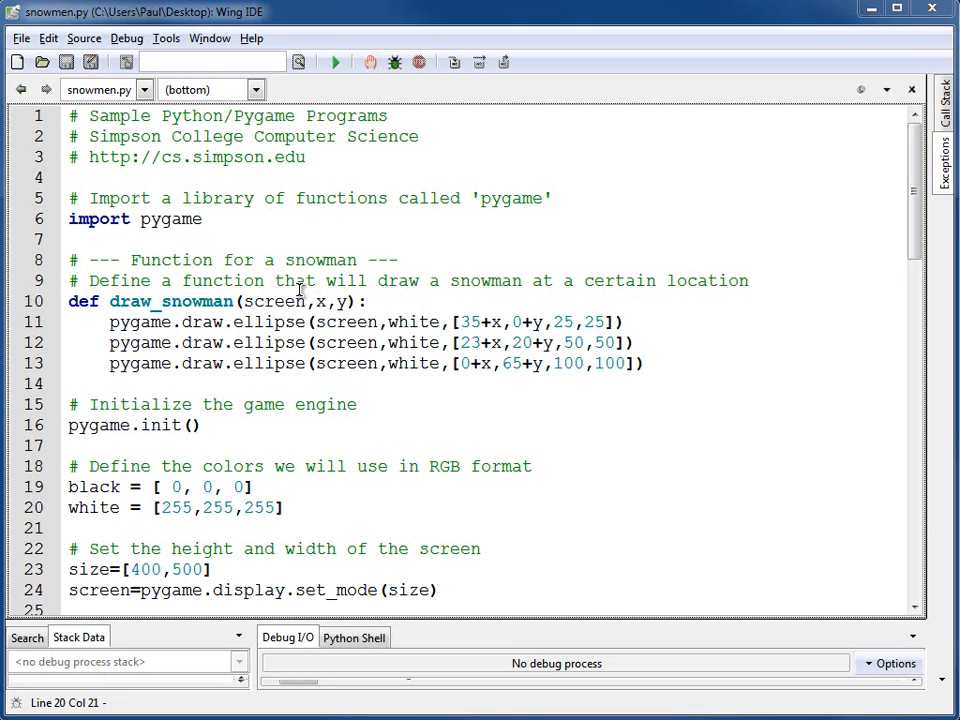
{"action": "mouse_move", "coordinate": [676, 164]}
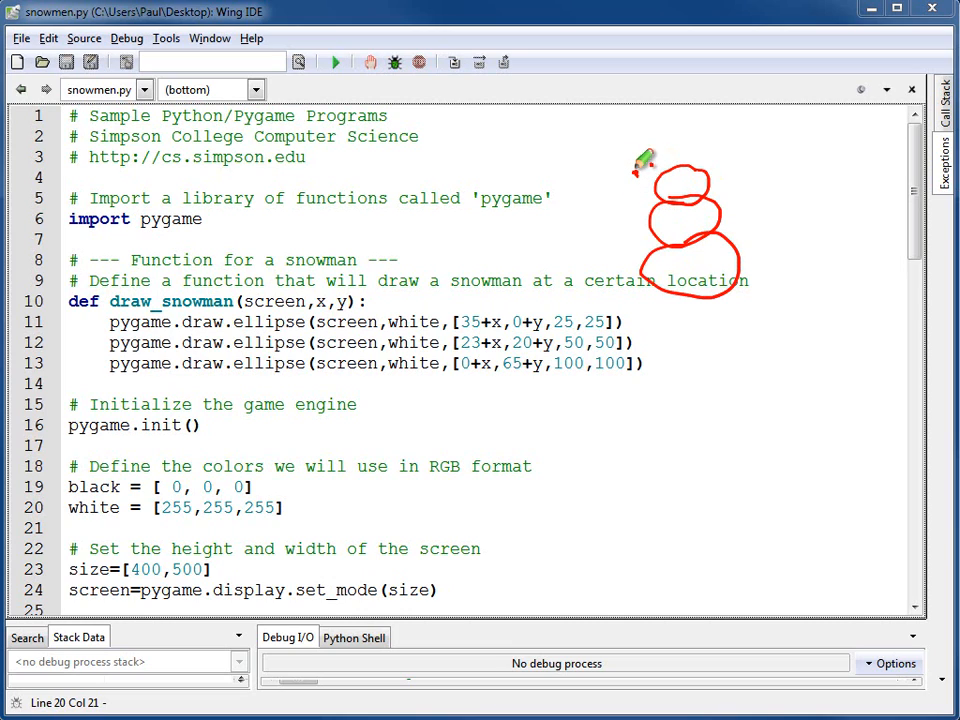
Highlight the ellipse coordinate offsets like 35+x and 20+y in draw_snowman while explaining them
{"action": "left_click_drag", "start_coordinate": [644, 164], "coordinate": [664, 296]}
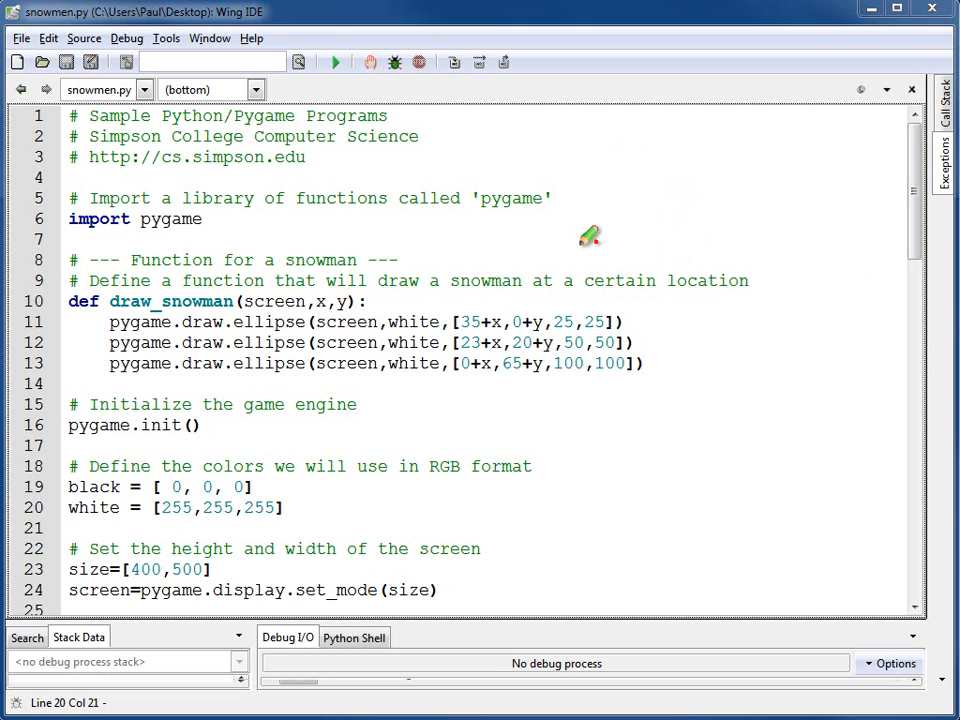
{"action": "mouse_move", "coordinate": [250, 320]}
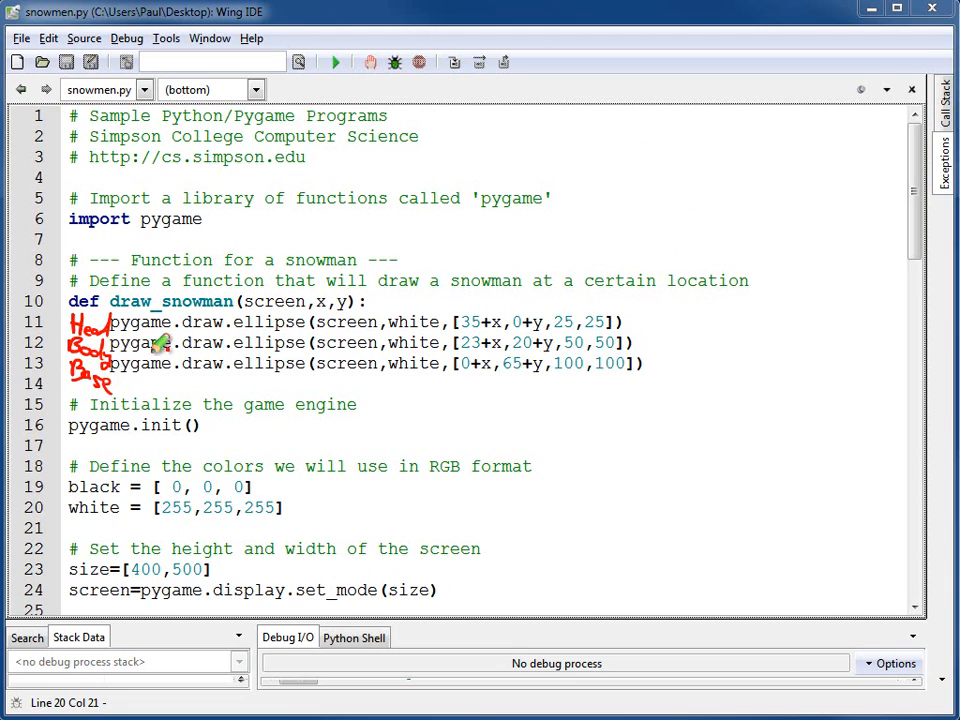
{"action": "mouse_move", "coordinate": [488, 318]}
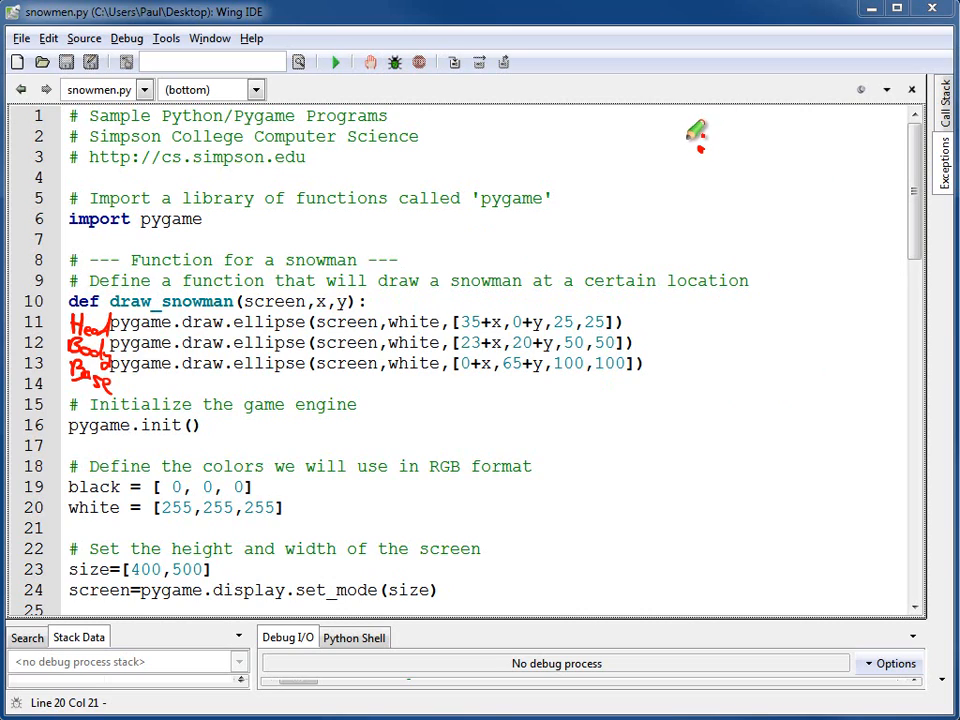
{"action": "mouse_move", "coordinate": [710, 140]}
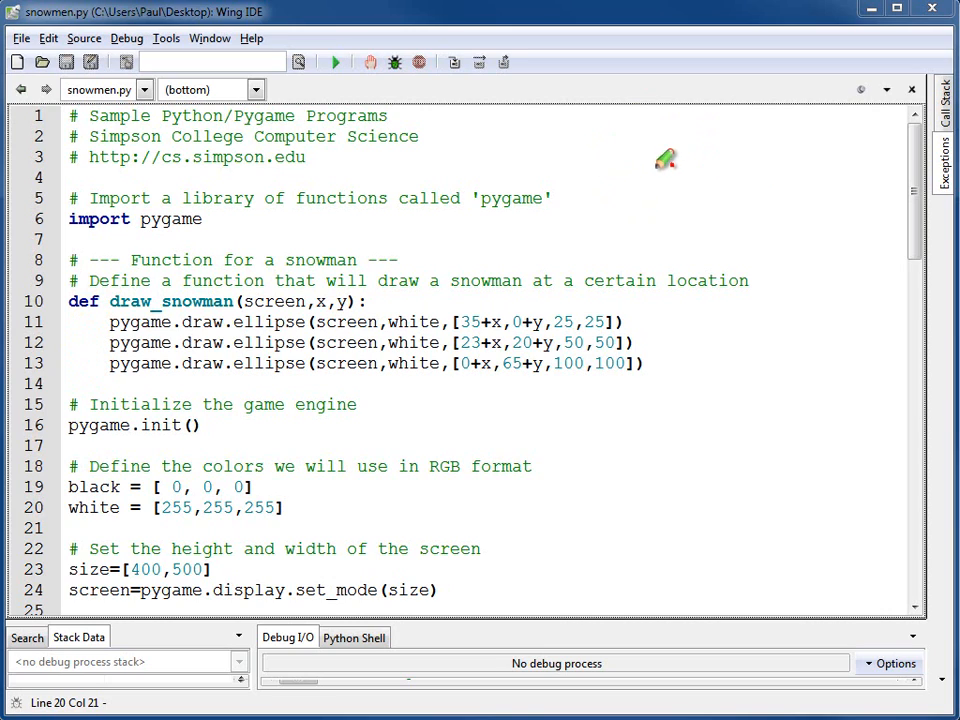
{"action": "mouse_move", "coordinate": [452, 284]}
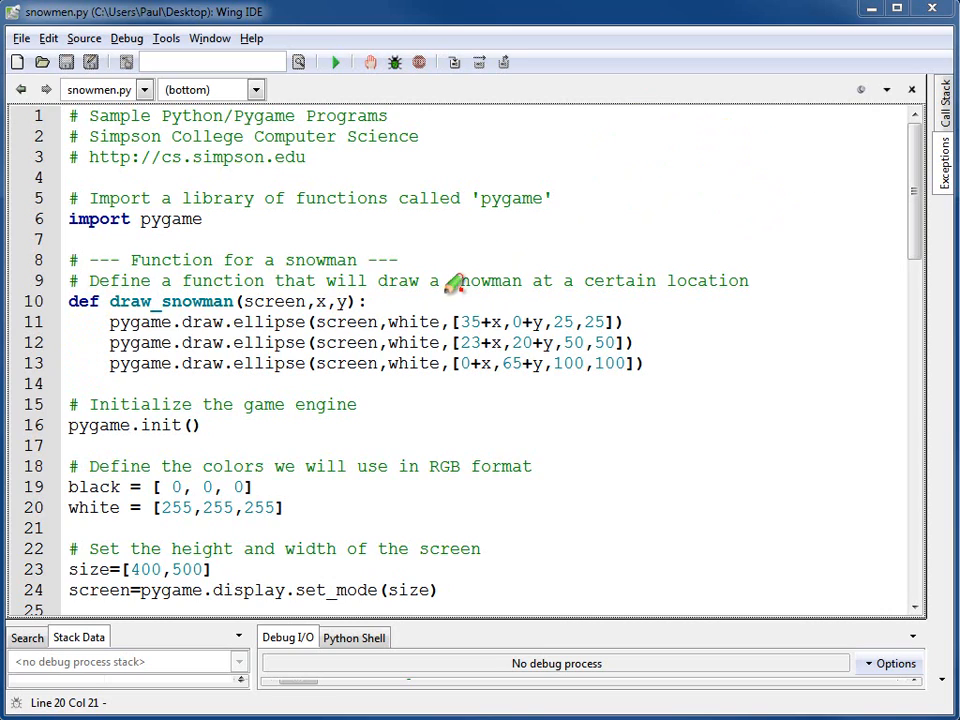
{"action": "mouse_move", "coordinate": [320, 292]}
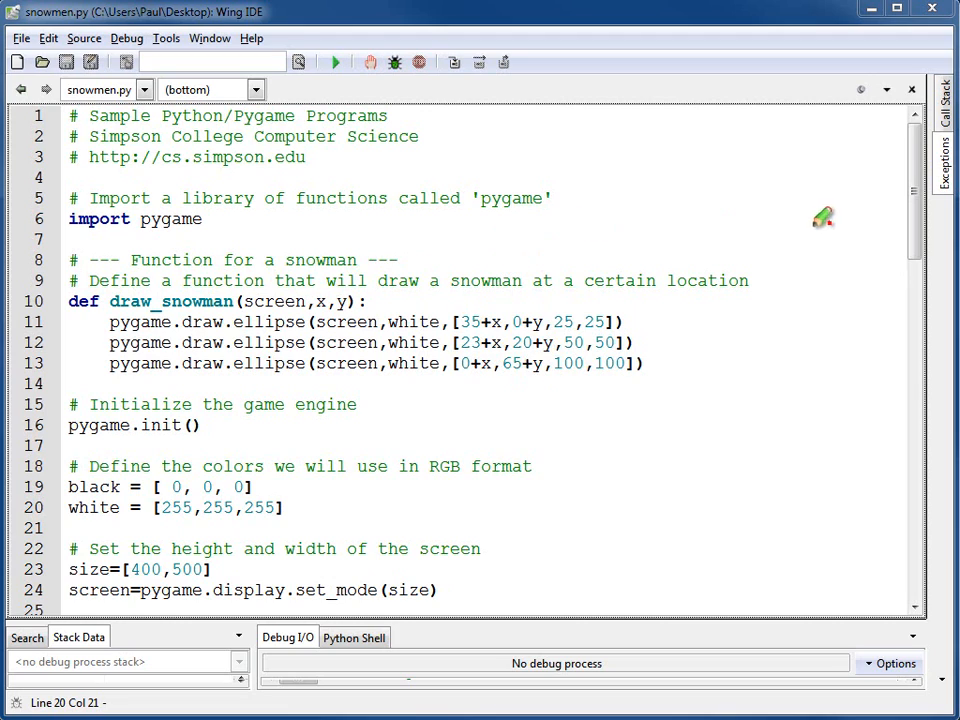
{"action": "mouse_move", "coordinate": [624, 318]}
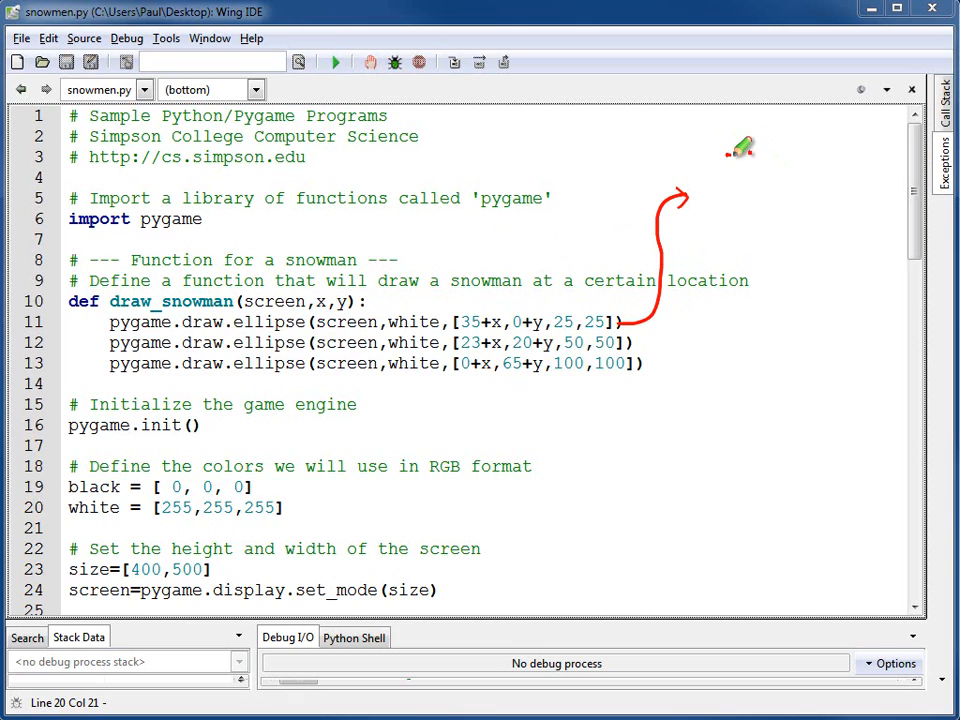
{"action": "left_click_drag", "start_coordinate": [736, 150], "coordinate": [800, 136]}
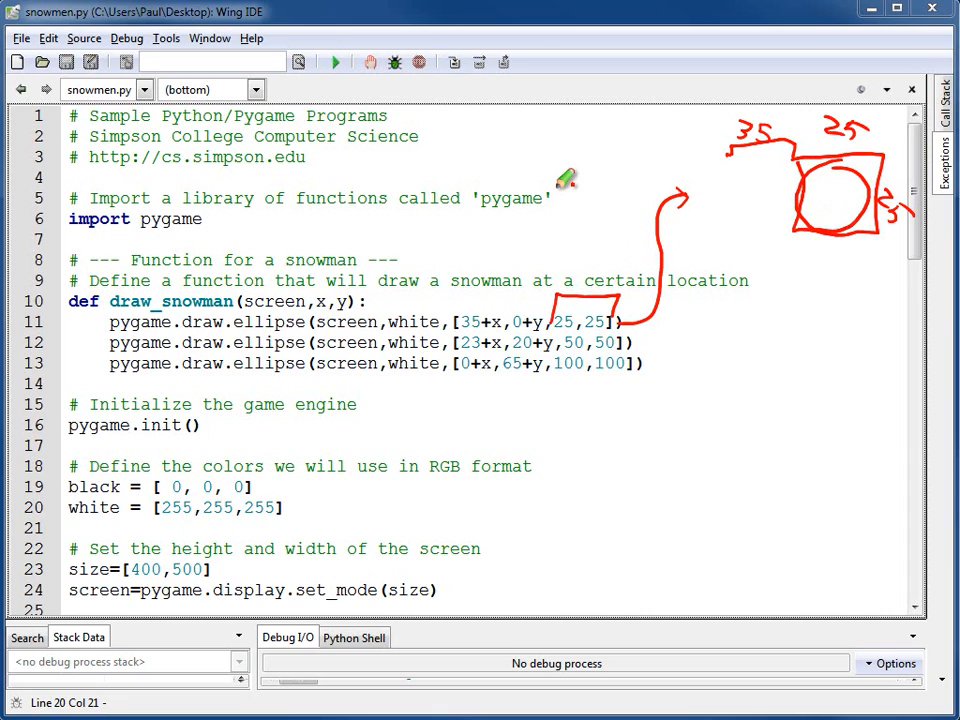
{"action": "mouse_move", "coordinate": [570, 198]}
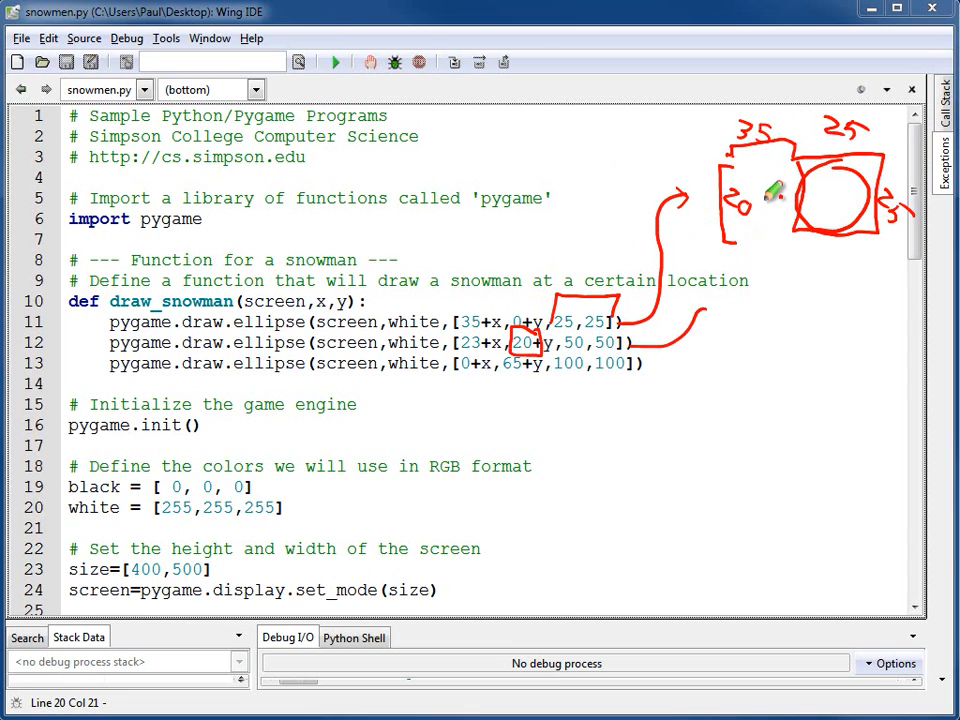
{"action": "mouse_move", "coordinate": [740, 244]}
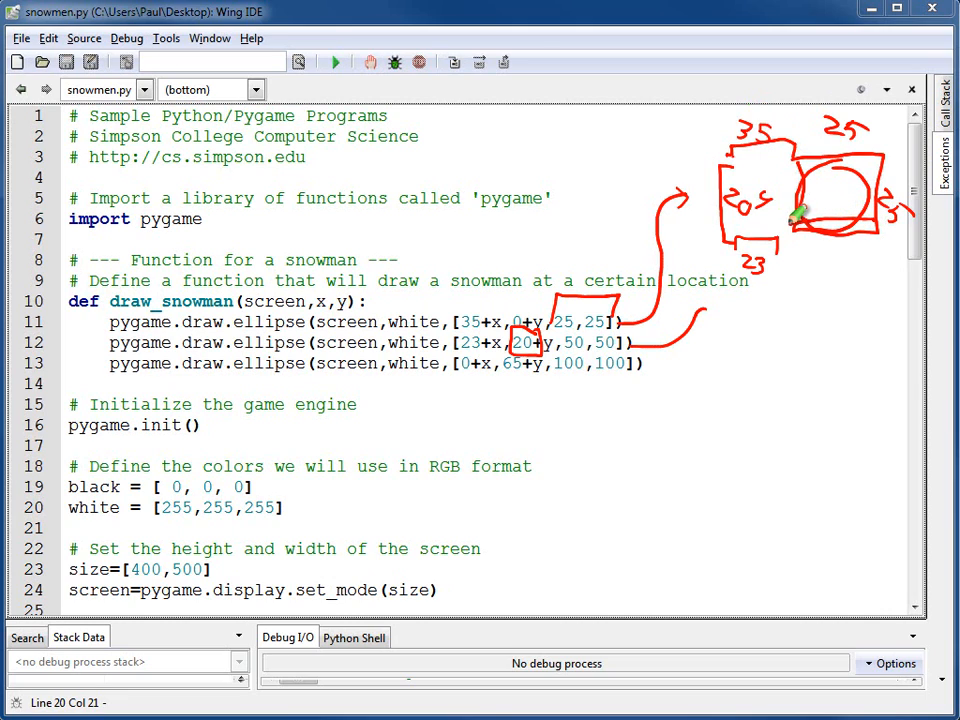
{"action": "left_click_drag", "start_coordinate": [800, 210], "coordinate": [856, 316]}
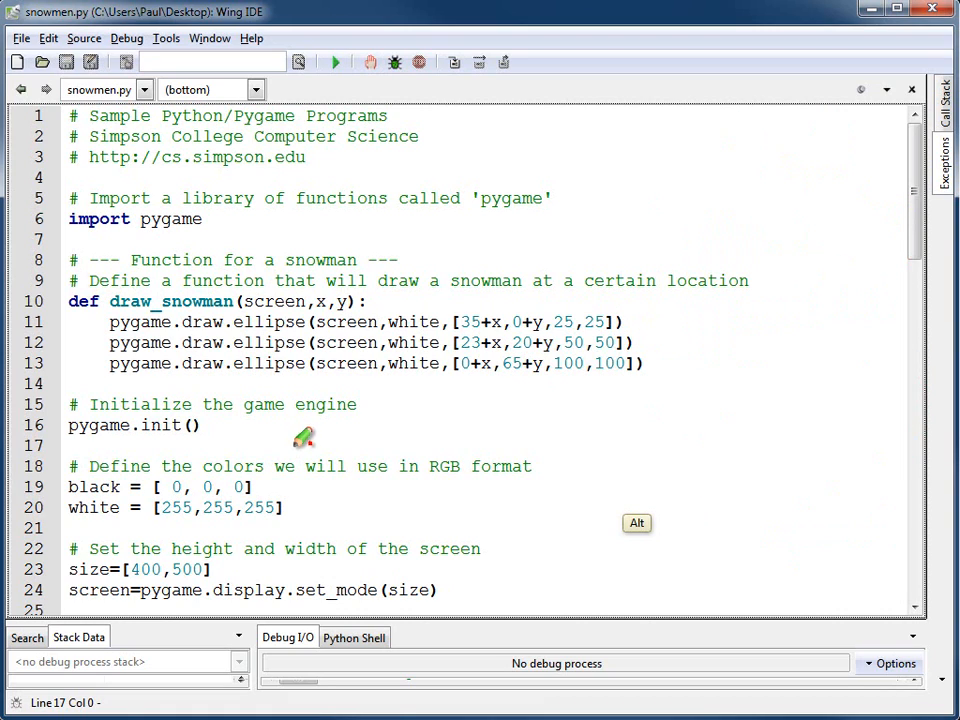
{"action": "mouse_move", "coordinate": [304, 438]}
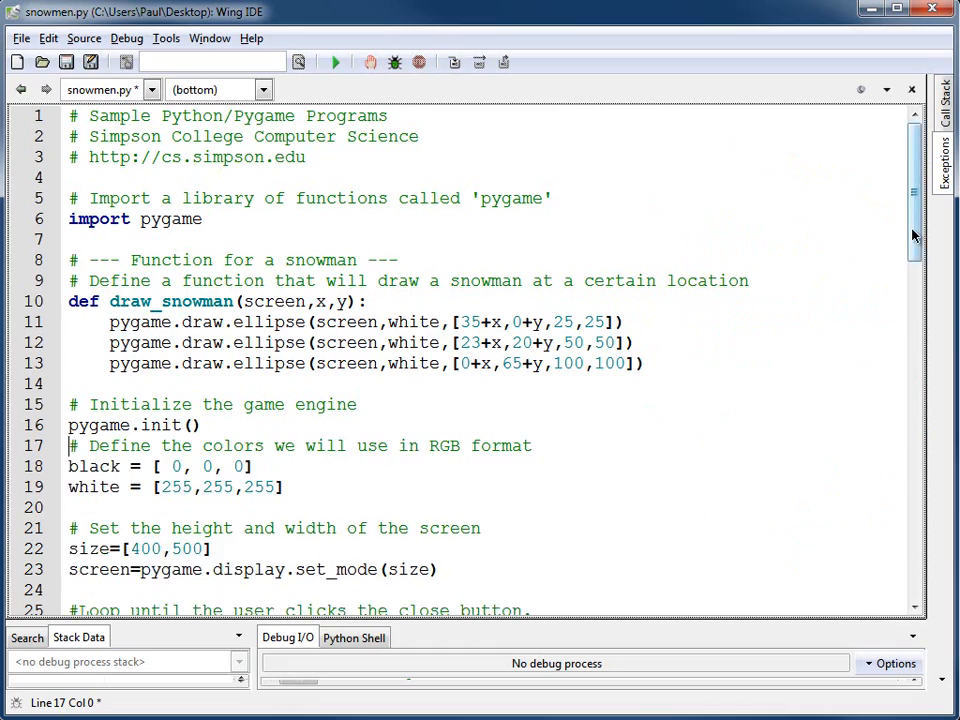
Scroll through snowmen.py to show the draw_snowman calls at (10,10), (300,10) and (10,300)
{"action": "scroll", "scroll_direction": "down", "scroll_amount": 3}
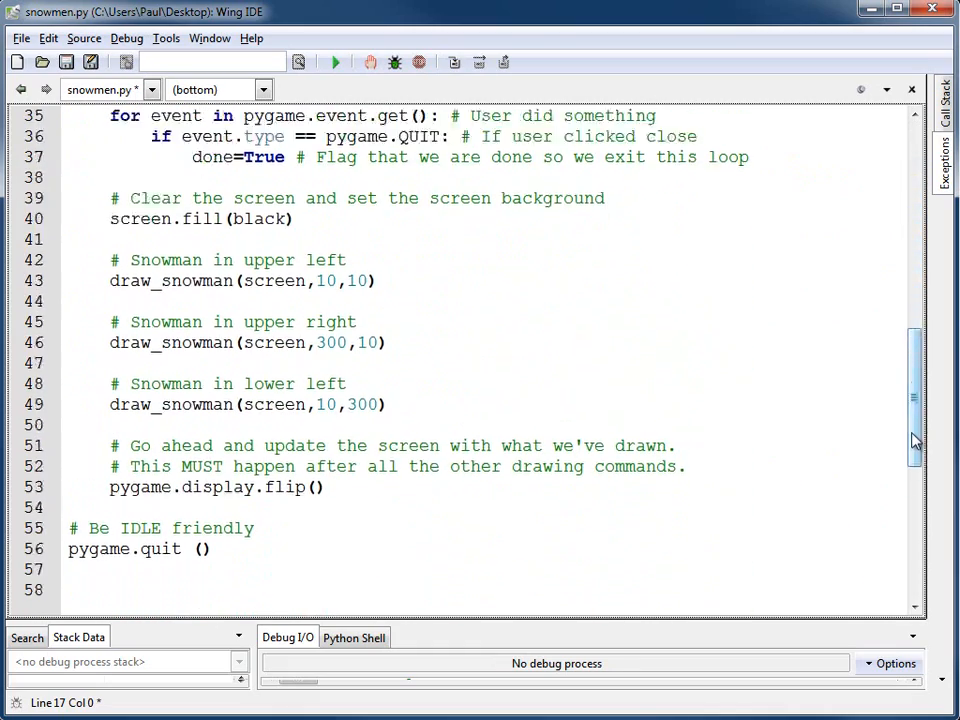
{"action": "scroll", "scroll_direction": "up", "scroll_amount": 3}
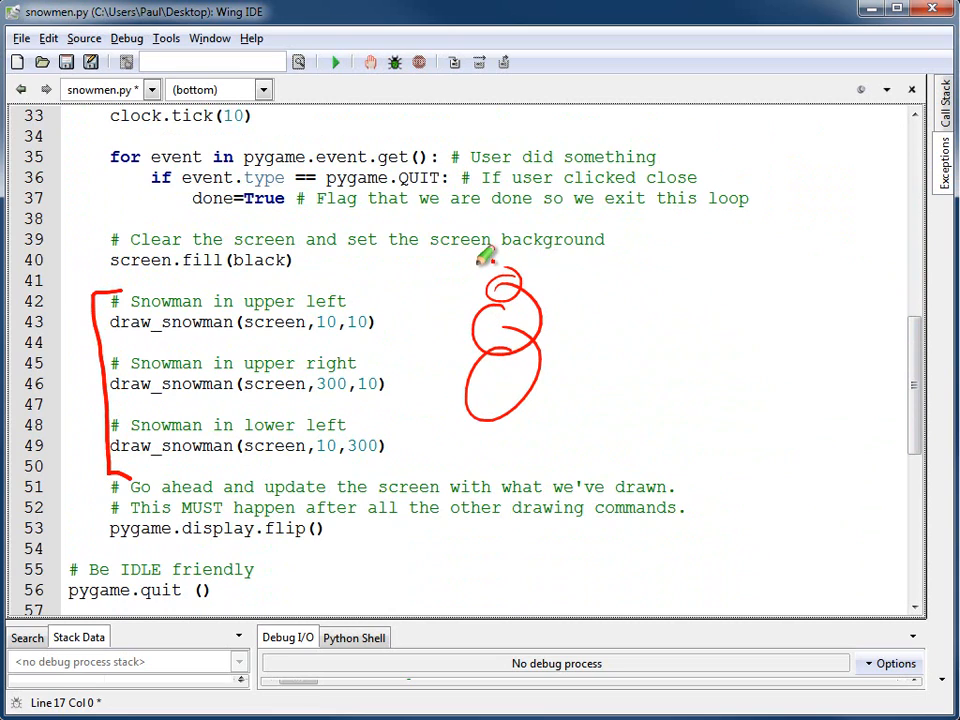
{"action": "mouse_move", "coordinate": [676, 264]}
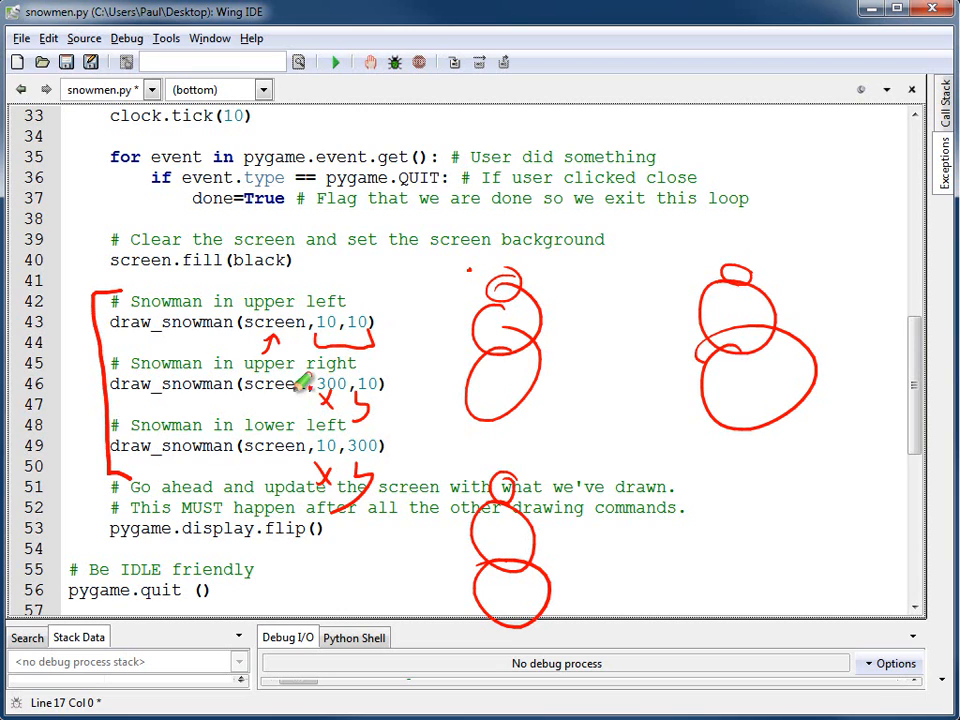
{"action": "right_click", "coordinate": [190, 420]}
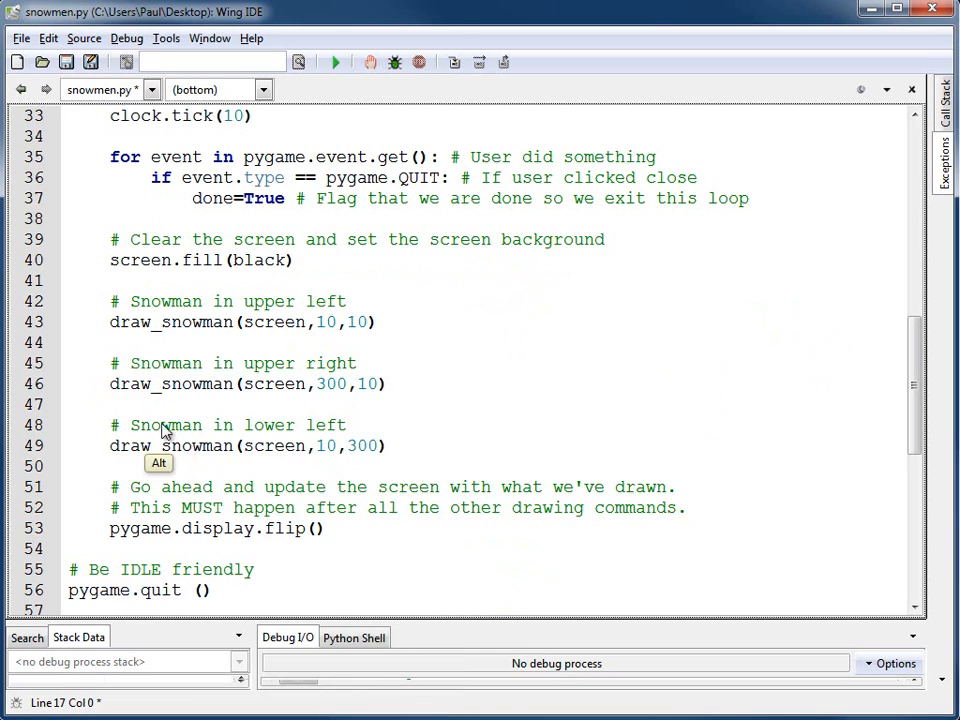
{"action": "scroll", "scroll_direction": "up", "scroll_amount": 3}
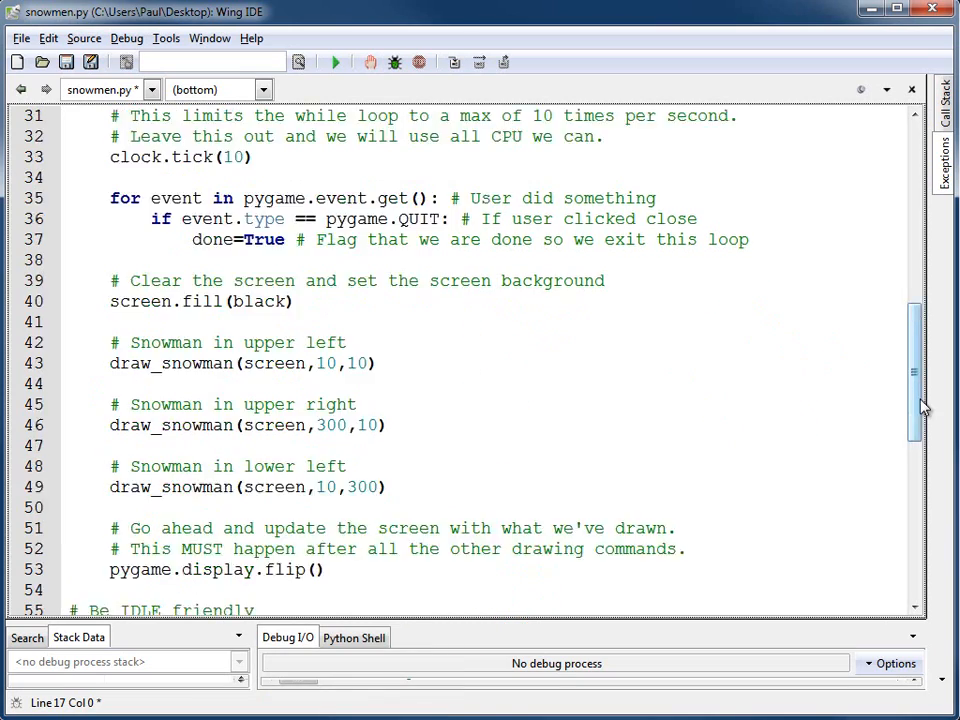
{"action": "scroll", "scroll_direction": "up", "scroll_amount": 3}
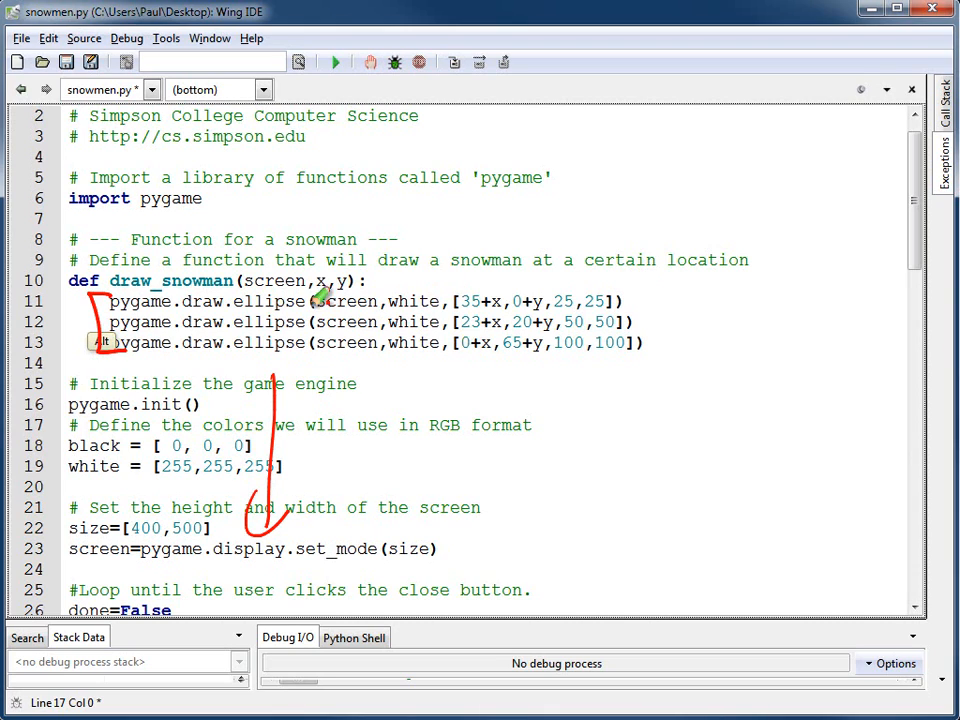
{"action": "mouse_move", "coordinate": [240, 384]}
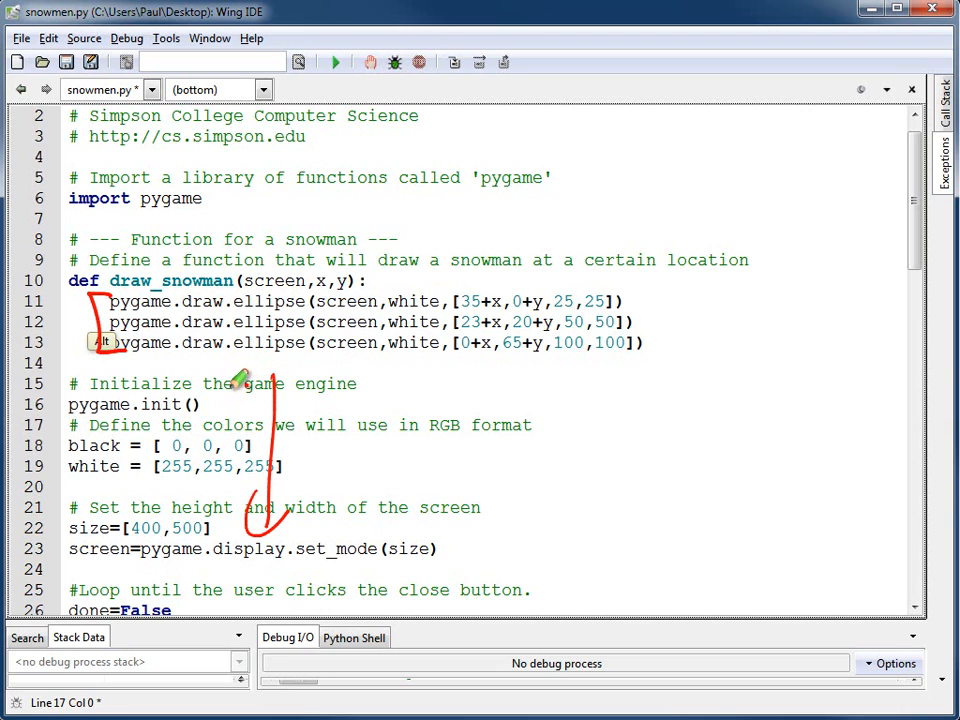
{"action": "mouse_move", "coordinate": [244, 376]}
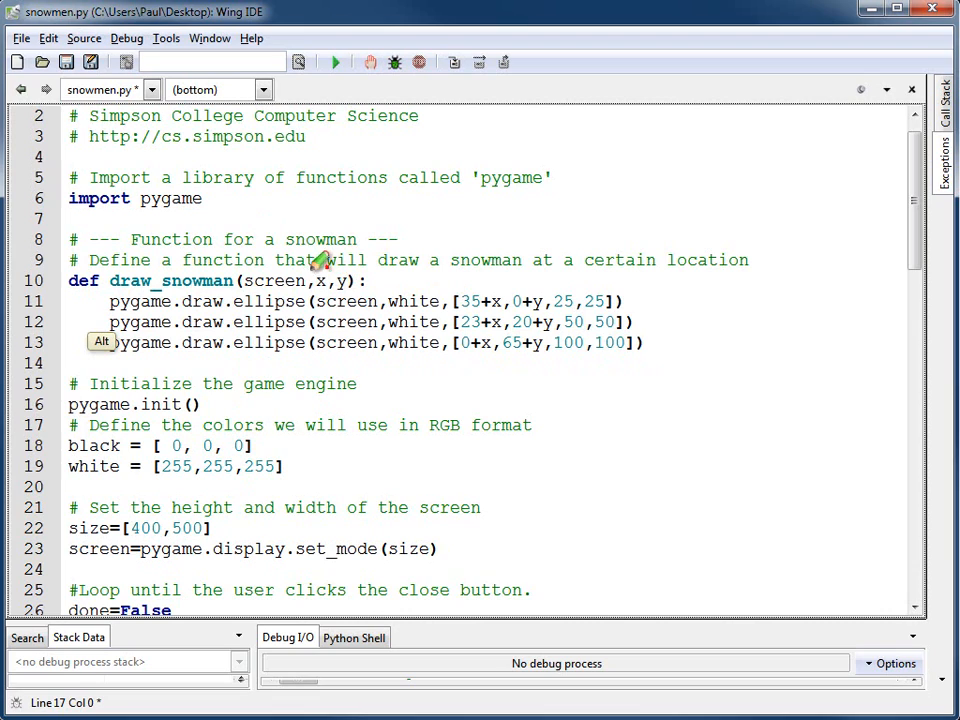
{"action": "mouse_move", "coordinate": [356, 268]}
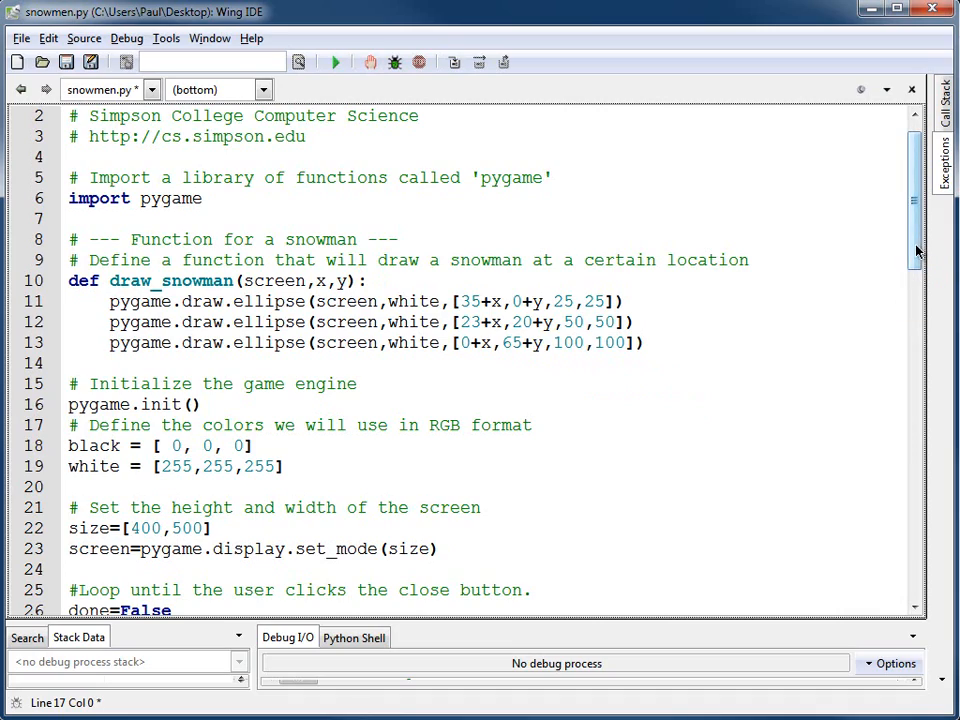
Scroll the editor to bring the draw_snowman function definition back into view
{"action": "scroll", "scroll_direction": "down", "scroll_amount": 3}
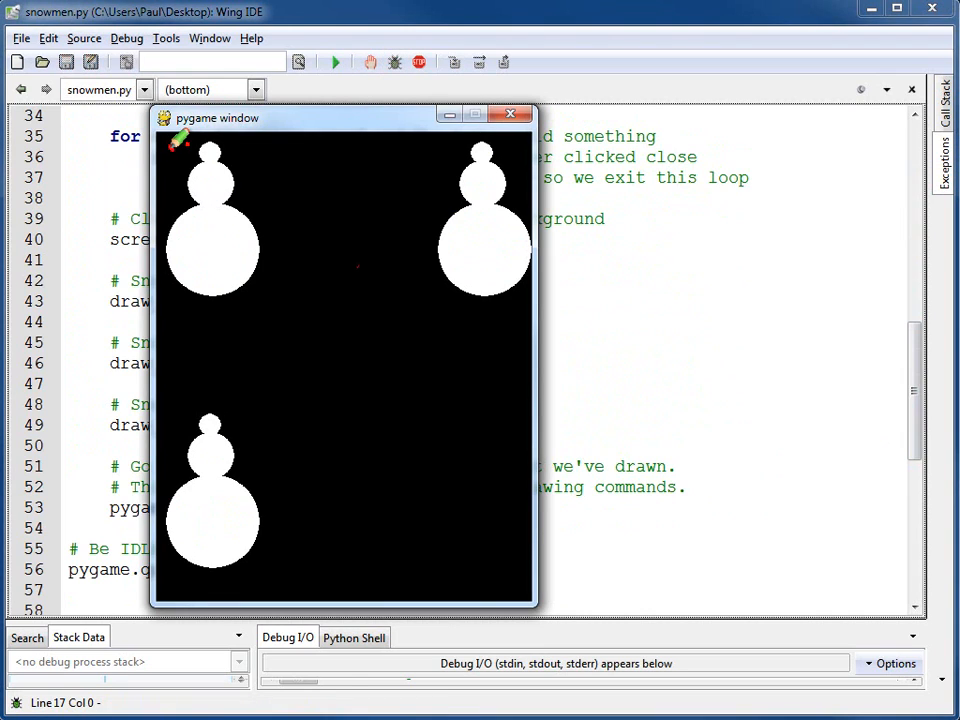
{"action": "mouse_move", "coordinate": [176, 410]}
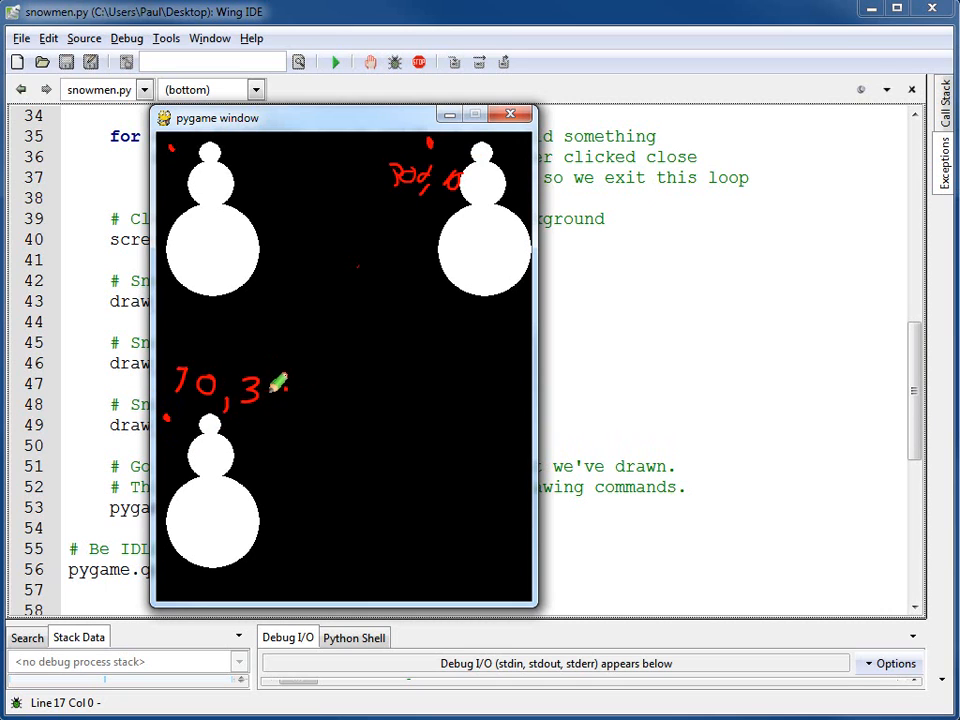
Close the pygame window showing the three white snowmen
{"action": "left_click", "coordinate": [512, 112]}
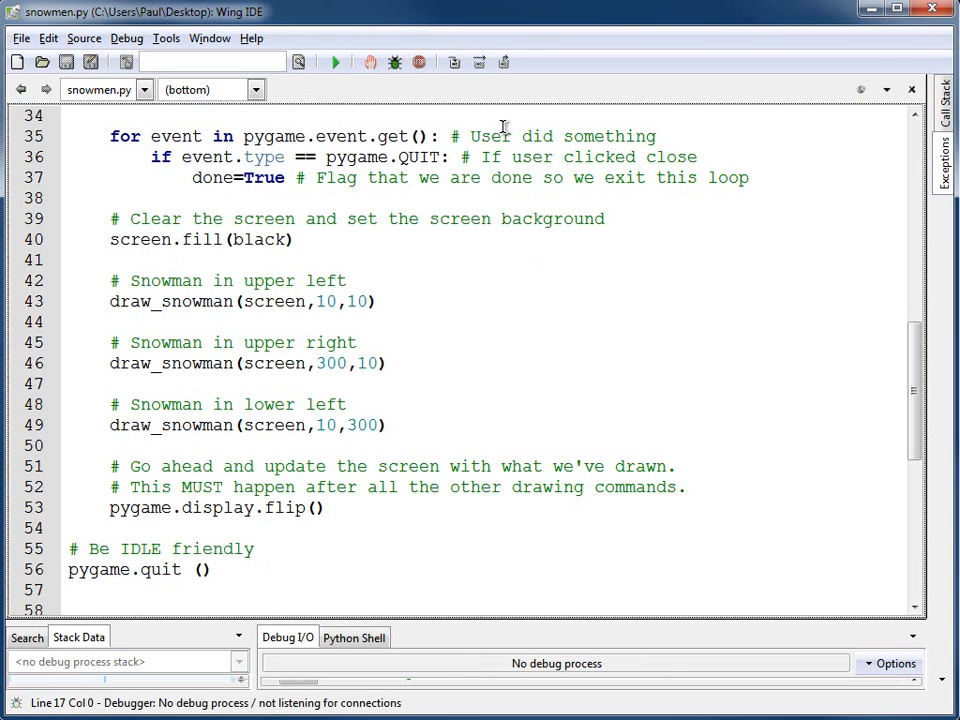
{"action": "mouse_move", "coordinate": [500, 140]}
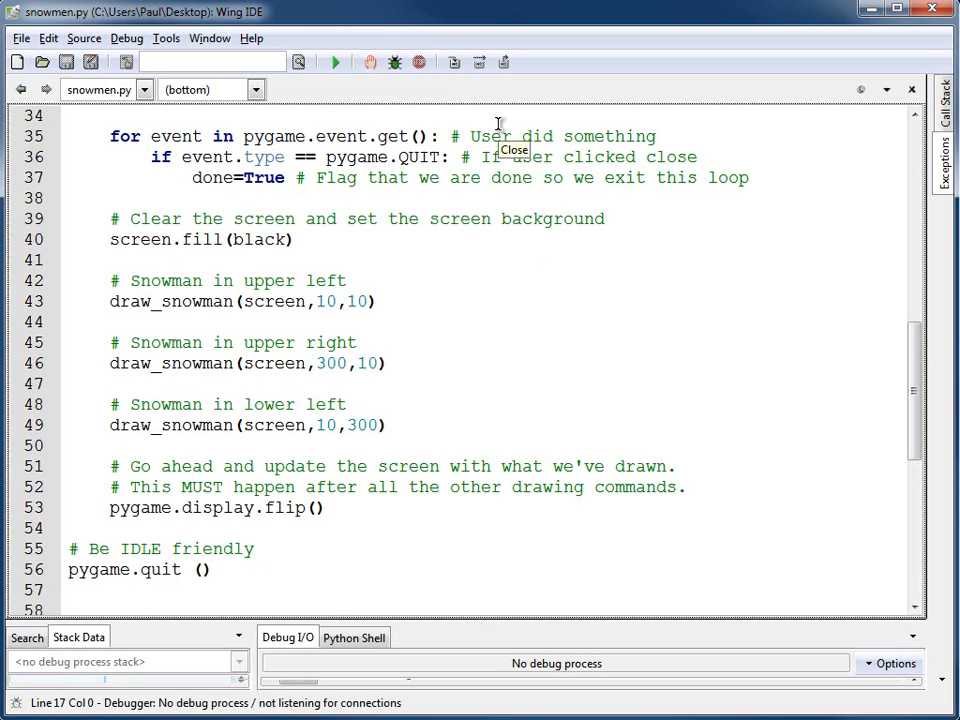